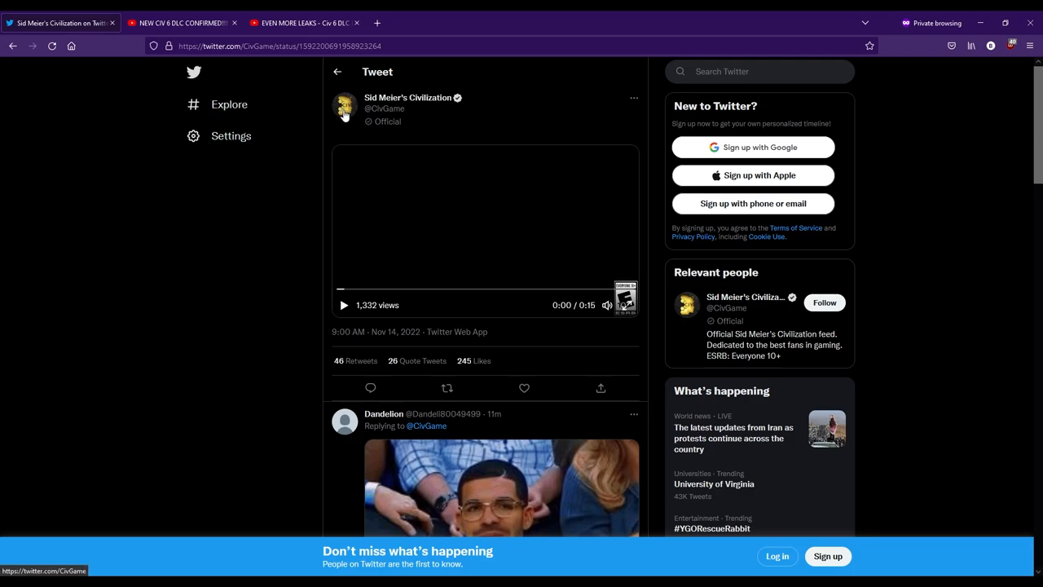
{"action": "mouse_move", "coordinate": [346, 107]}
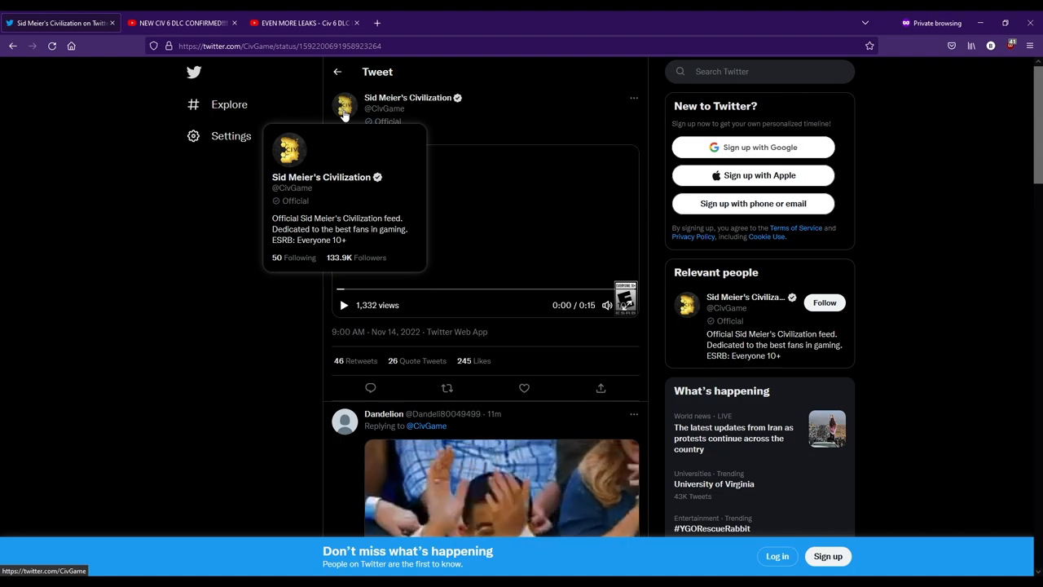
{"action": "mouse_move", "coordinate": [424, 316]}
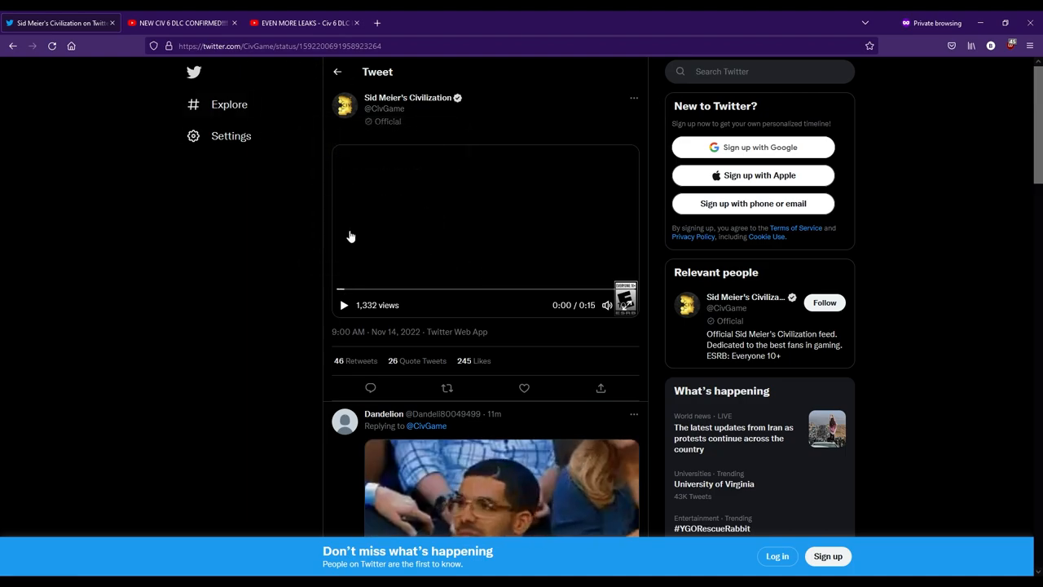
- Switch to the 'NEW CIV 6 DLC CONFIRMED!!!' YouTube video about Abraham Lincoln
{"action": "left_click", "coordinate": [179, 23]}
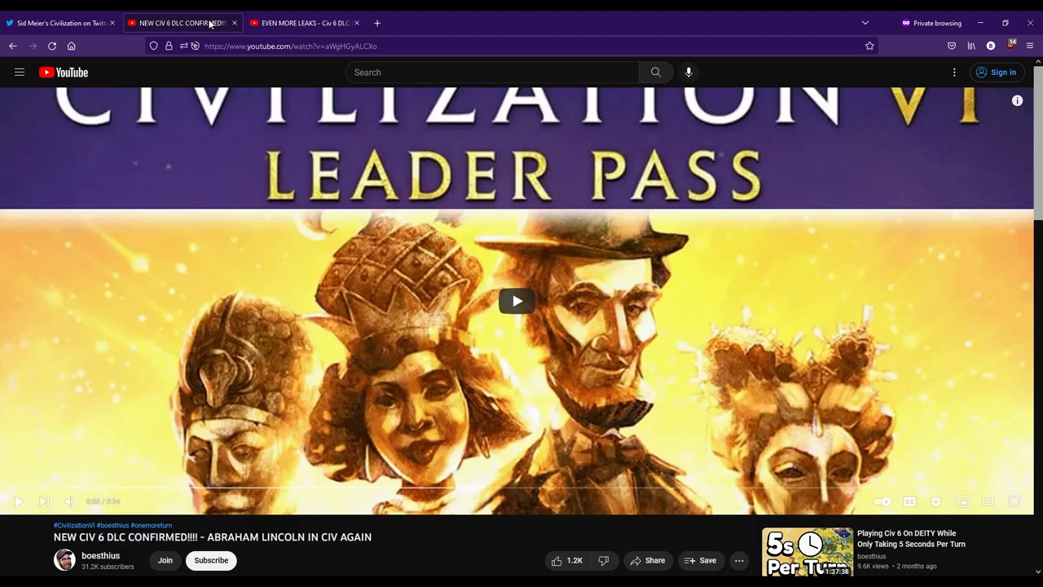
- View the 'EVEN MORE LEAKS' YouTube video, then return to the official Civilization tweet
{"action": "left_click", "coordinate": [306, 23]}
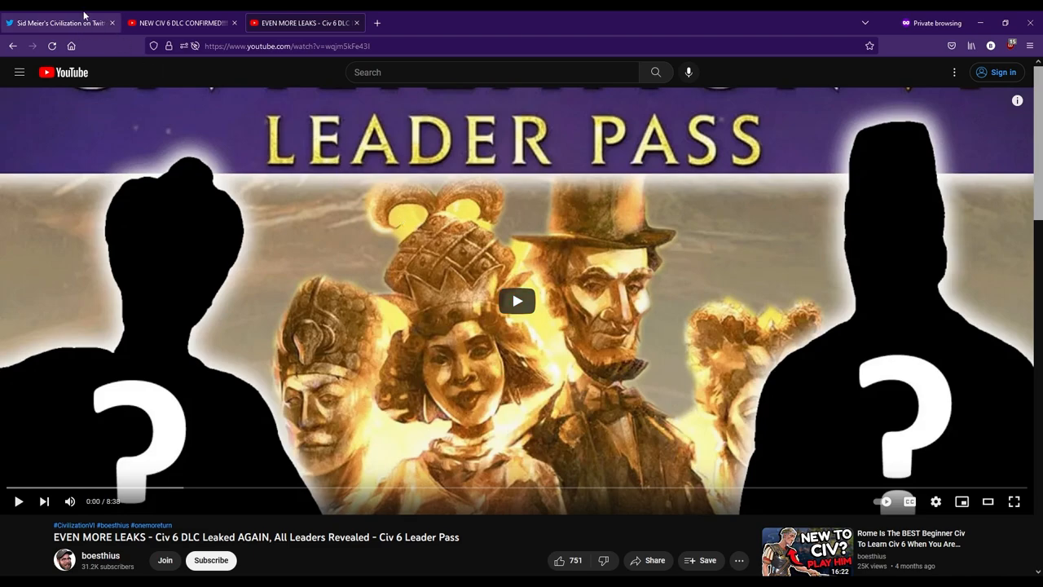
{"action": "left_click", "coordinate": [59, 23]}
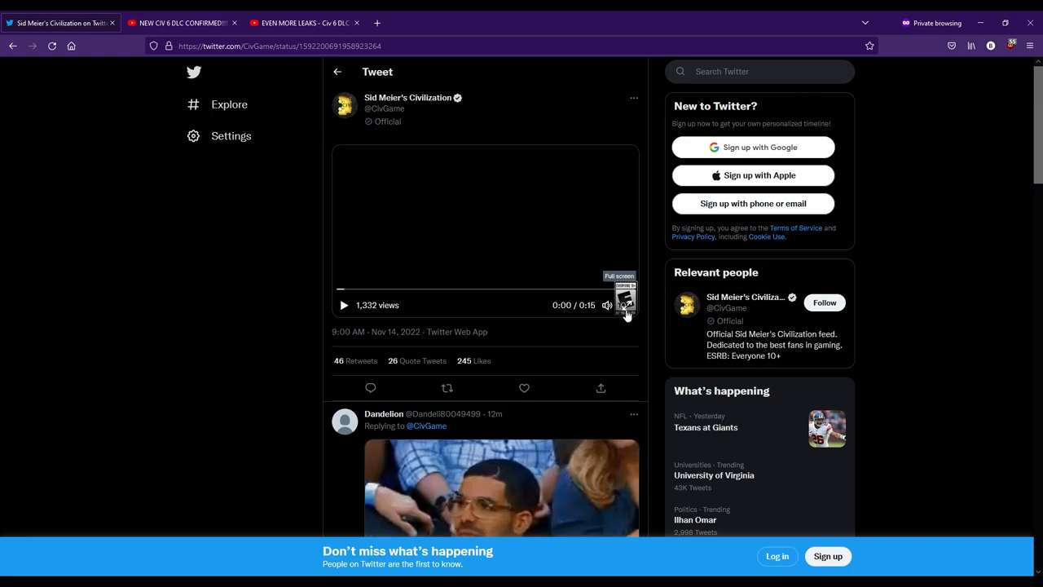
{"action": "left_click", "coordinate": [626, 304]}
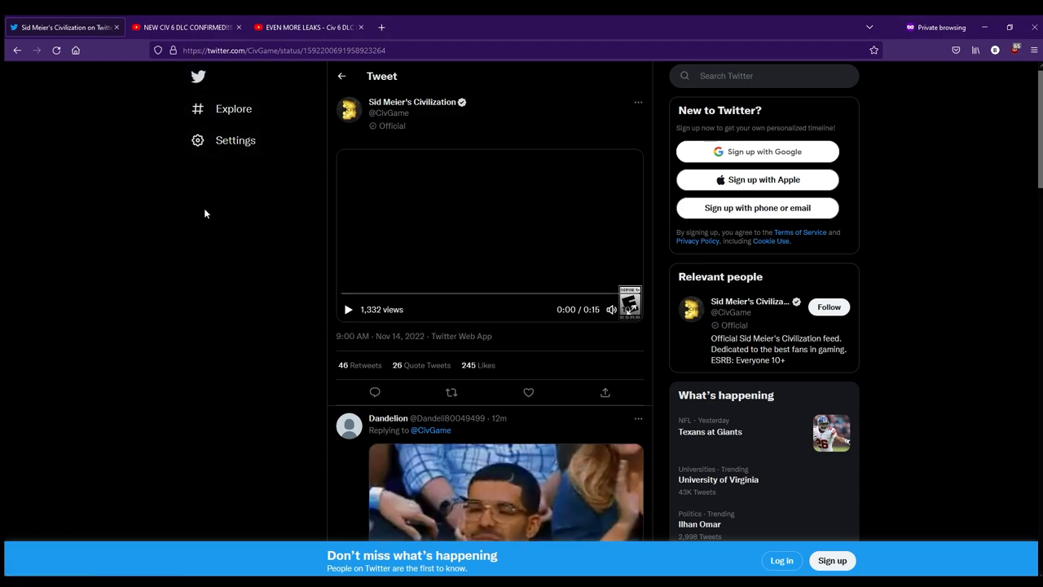
{"action": "left_click", "coordinate": [185, 26]}
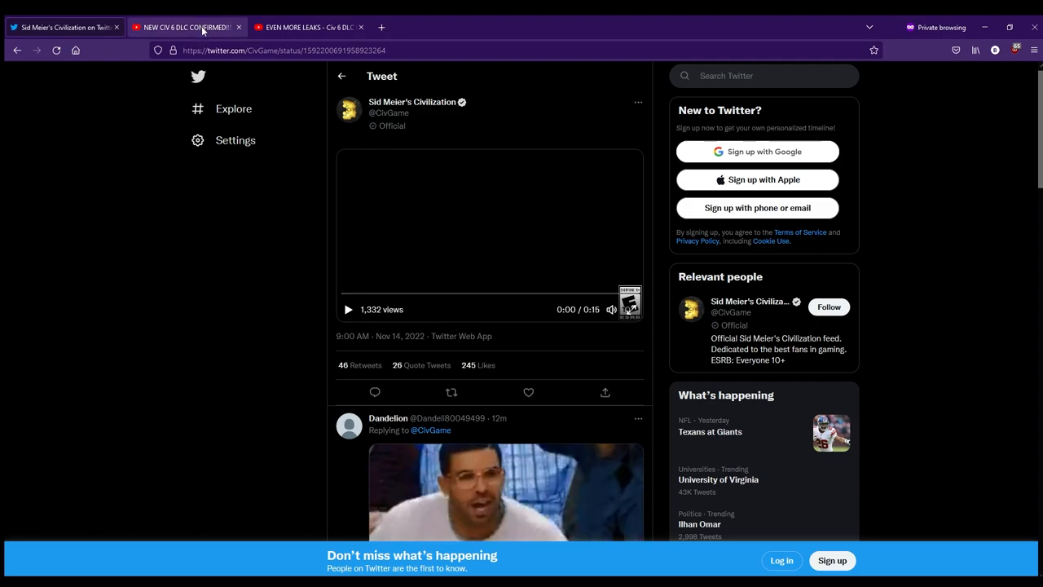
{"action": "left_click", "coordinate": [306, 27]}
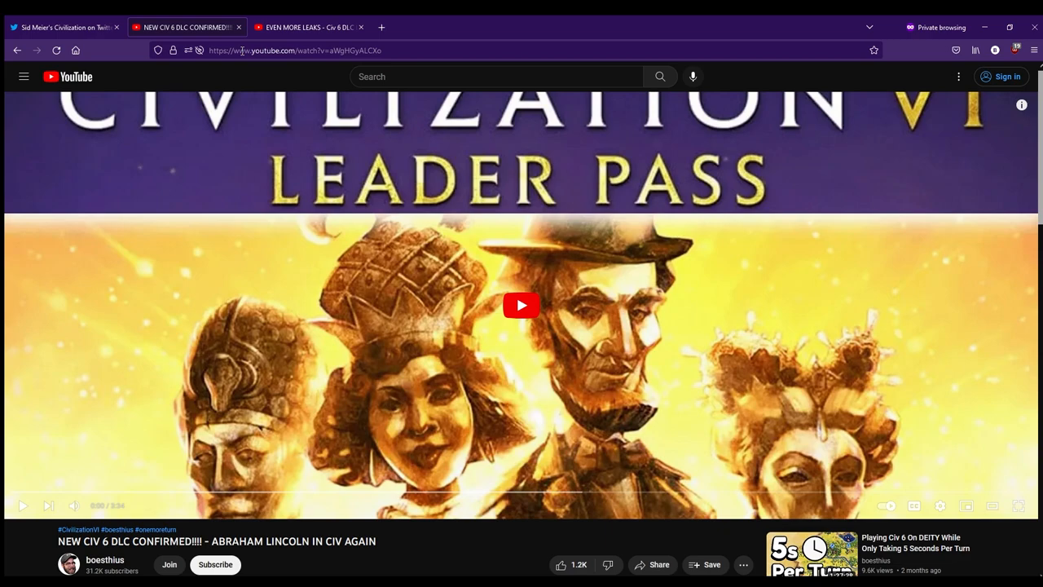
{"action": "mouse_move", "coordinate": [316, 420]}
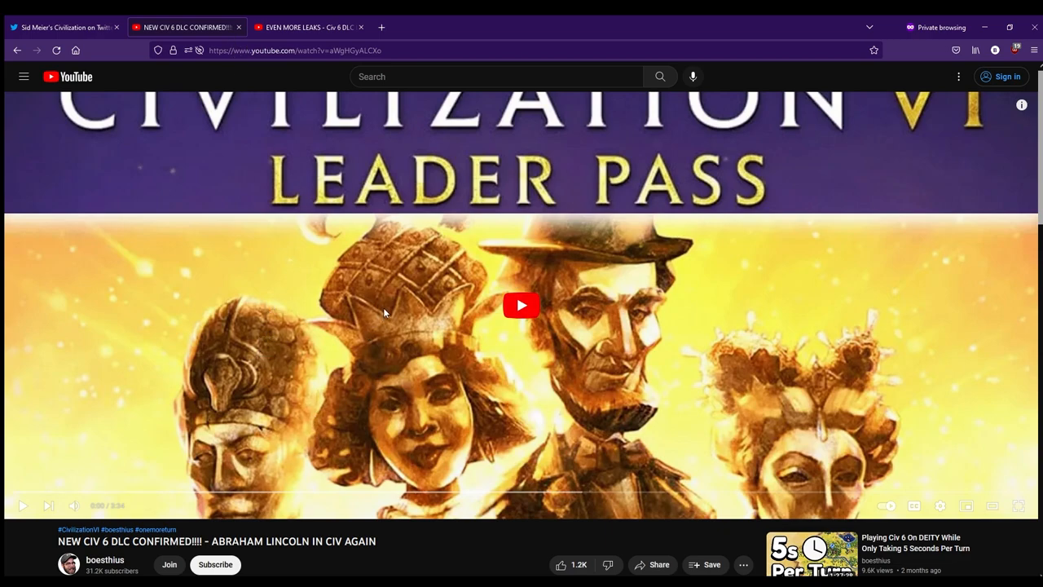
{"action": "mouse_move", "coordinate": [792, 438]}
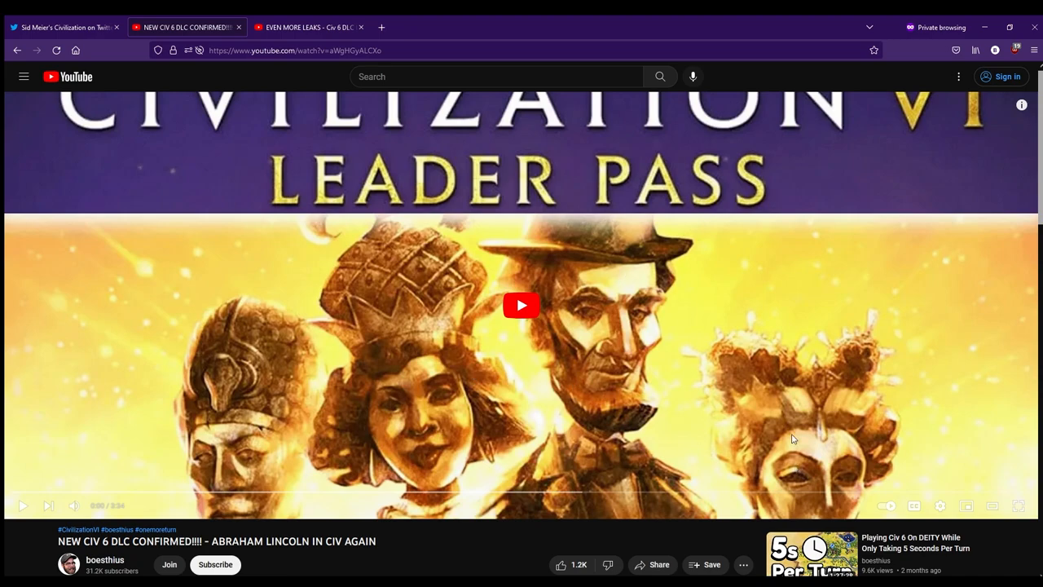
{"action": "left_click", "coordinate": [306, 26]}
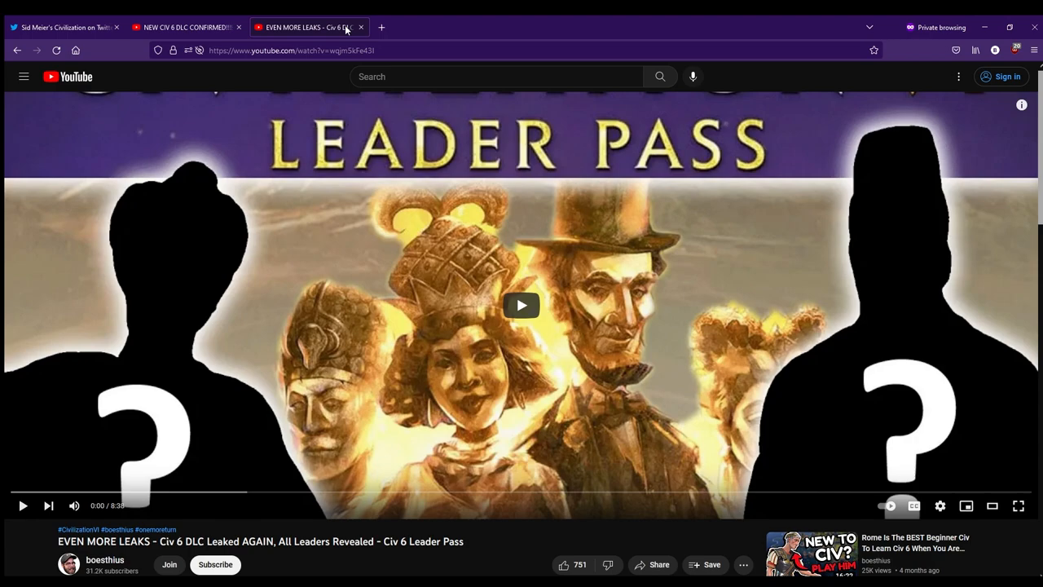
{"action": "mouse_move", "coordinate": [398, 306]}
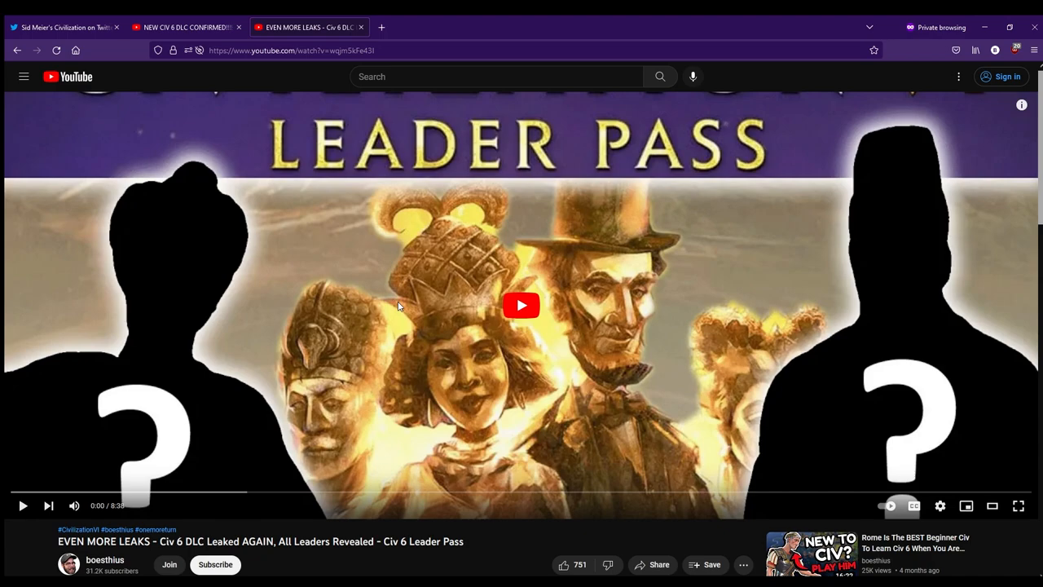
{"action": "mouse_move", "coordinate": [409, 310]}
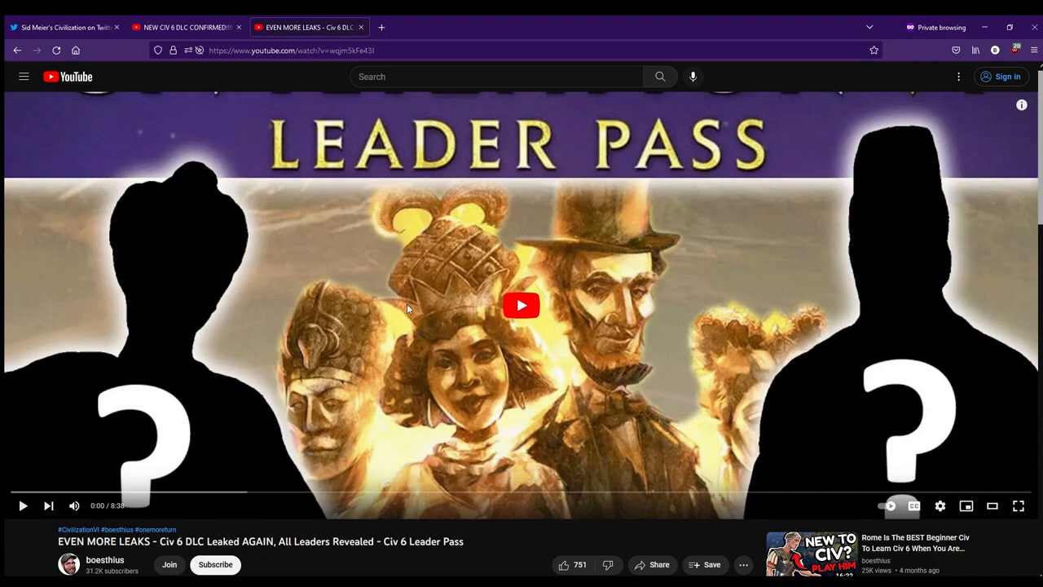
{"action": "mouse_move", "coordinate": [308, 41]}
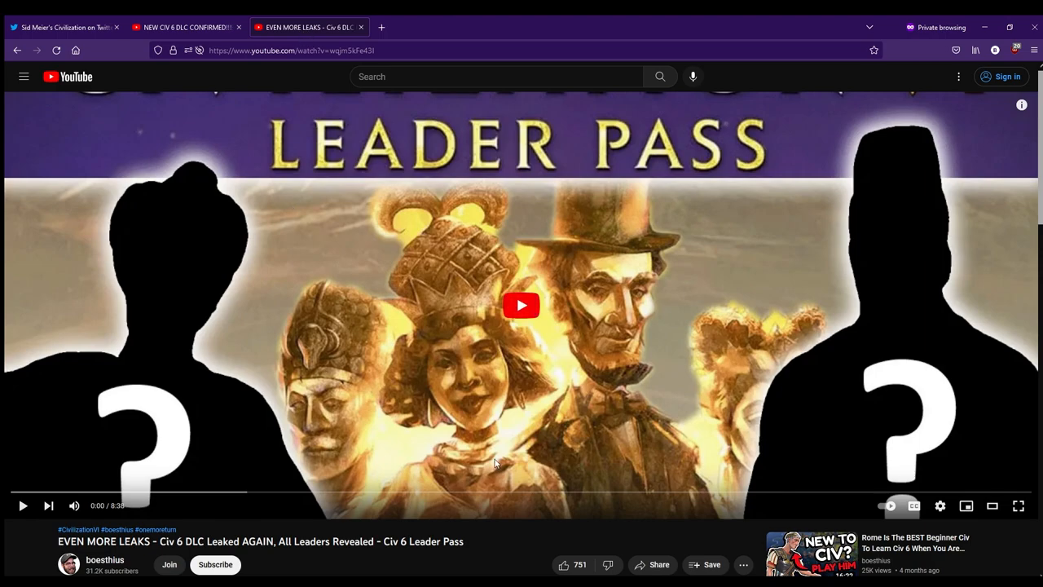
{"action": "mouse_move", "coordinate": [420, 334]}
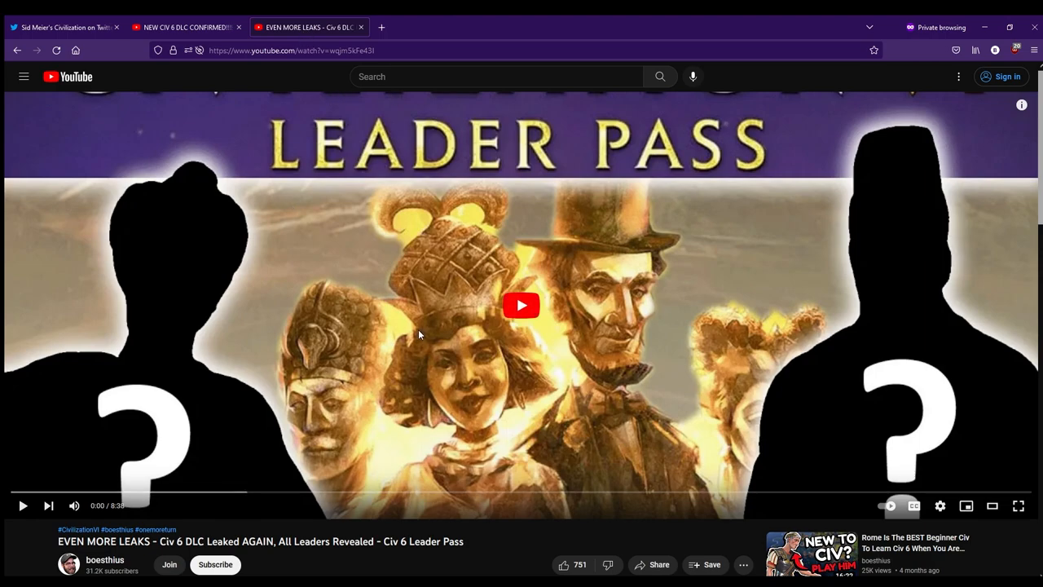
{"action": "mouse_move", "coordinate": [453, 280]}
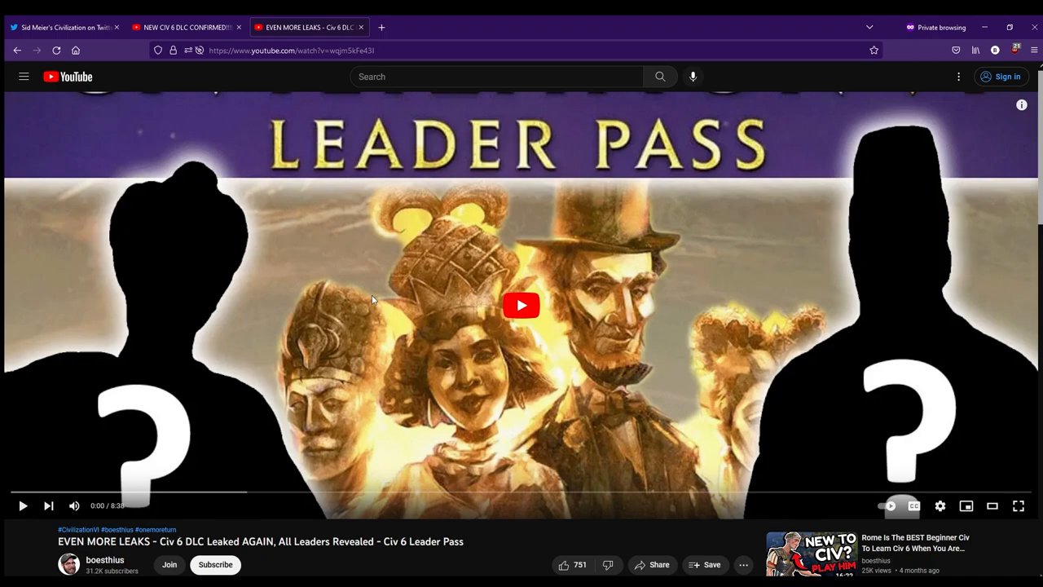
{"action": "mouse_move", "coordinate": [466, 300]}
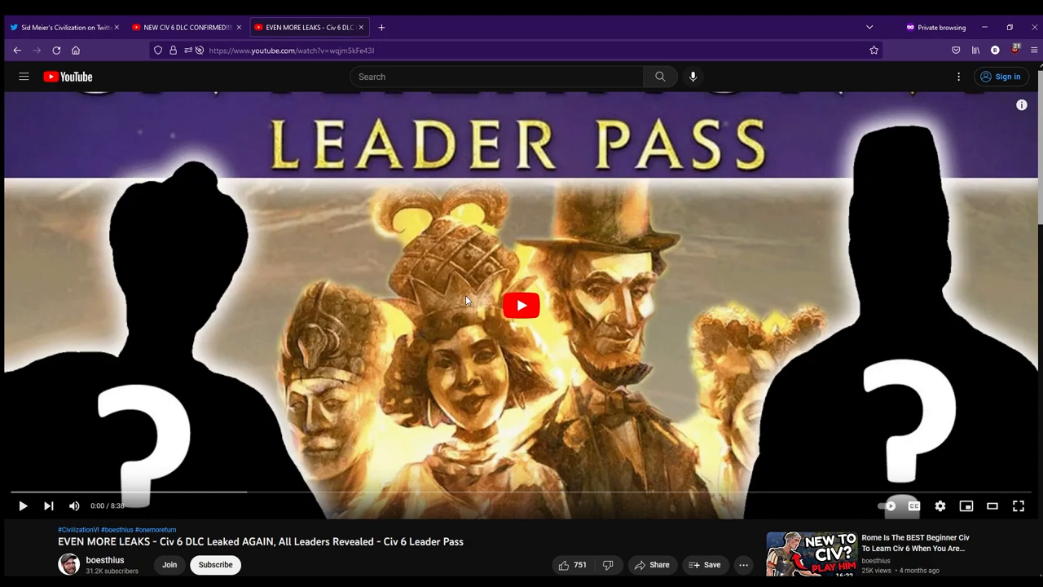
{"action": "left_click", "coordinate": [63, 26]}
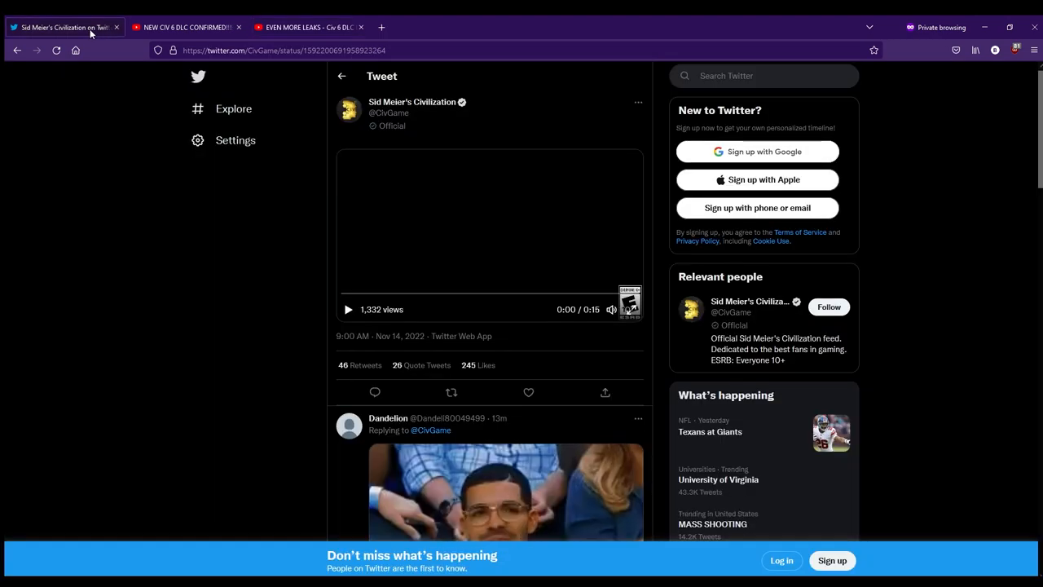